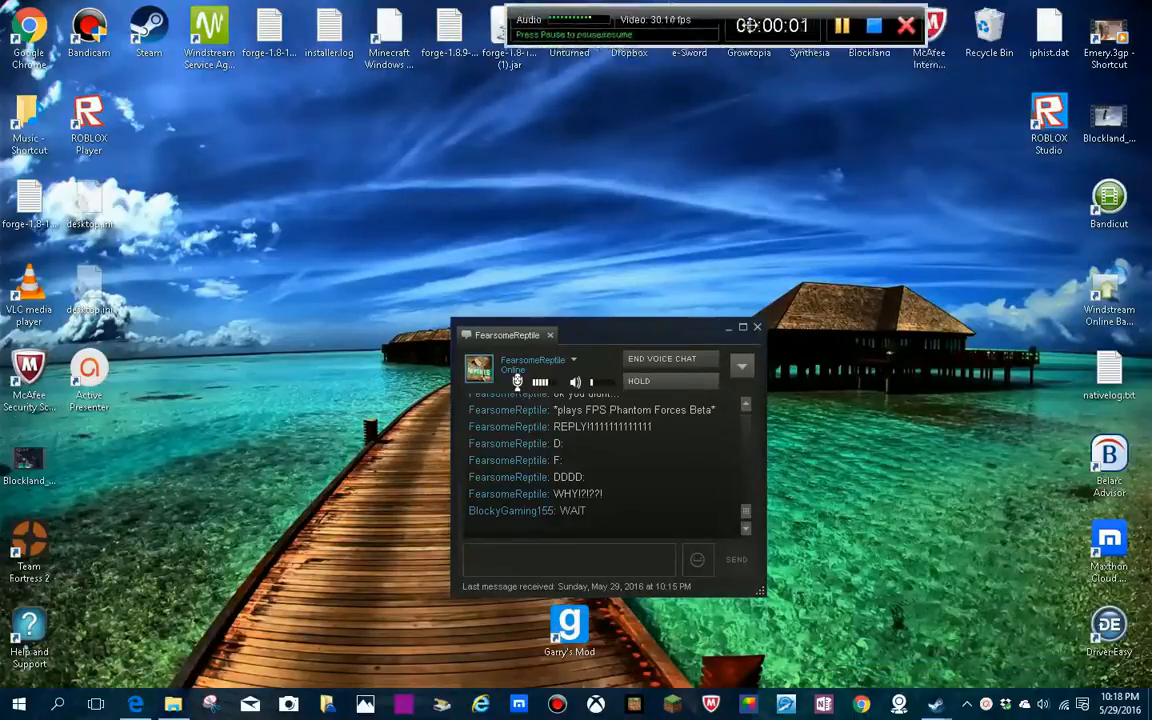
Step: Minimize the friend chat window to clear the desktop
left_click(841, 24)
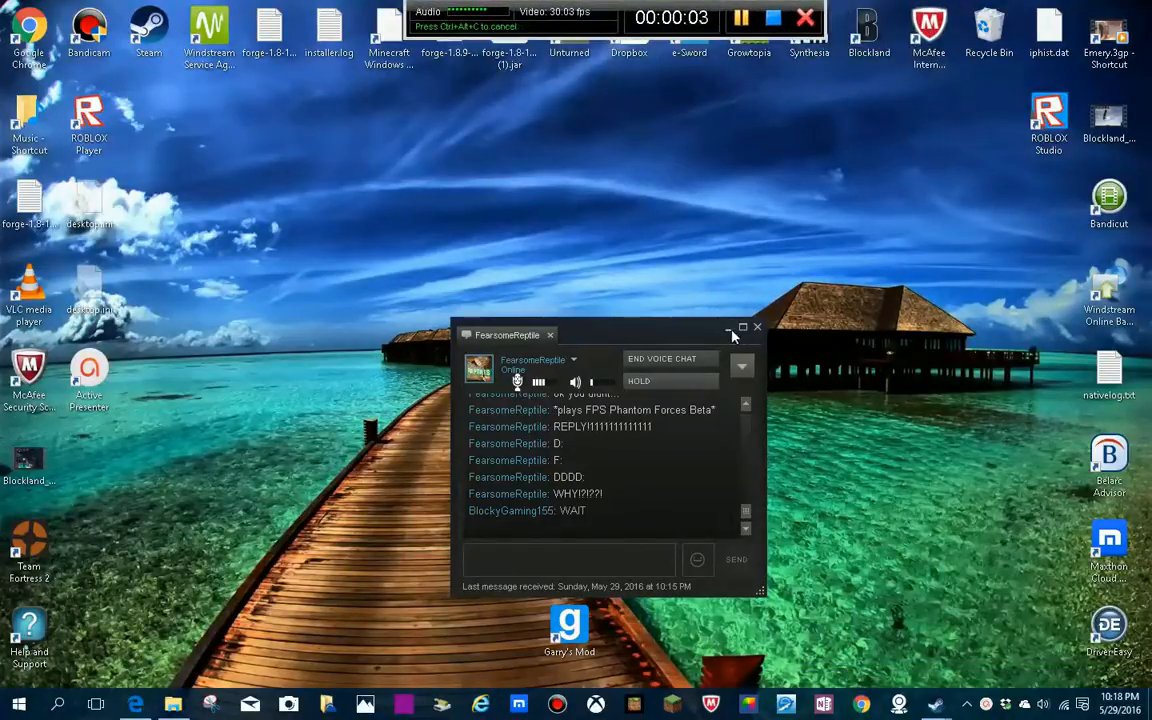
left_click(757, 327)
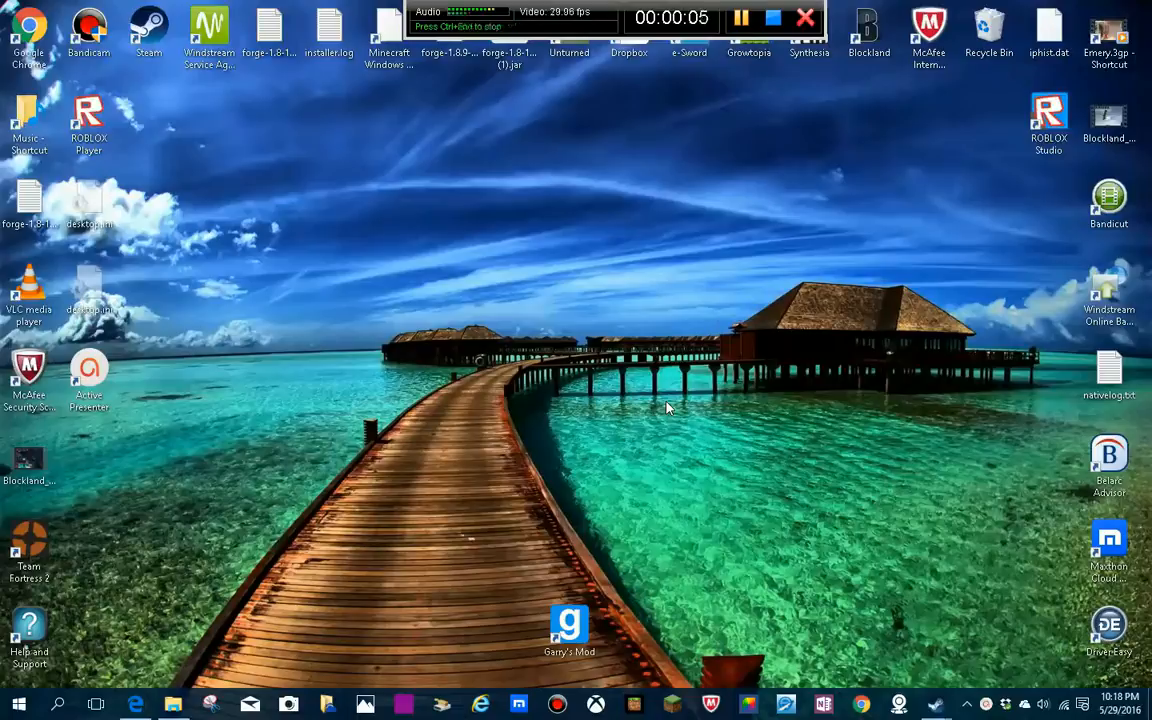
mouse_move(675, 458)
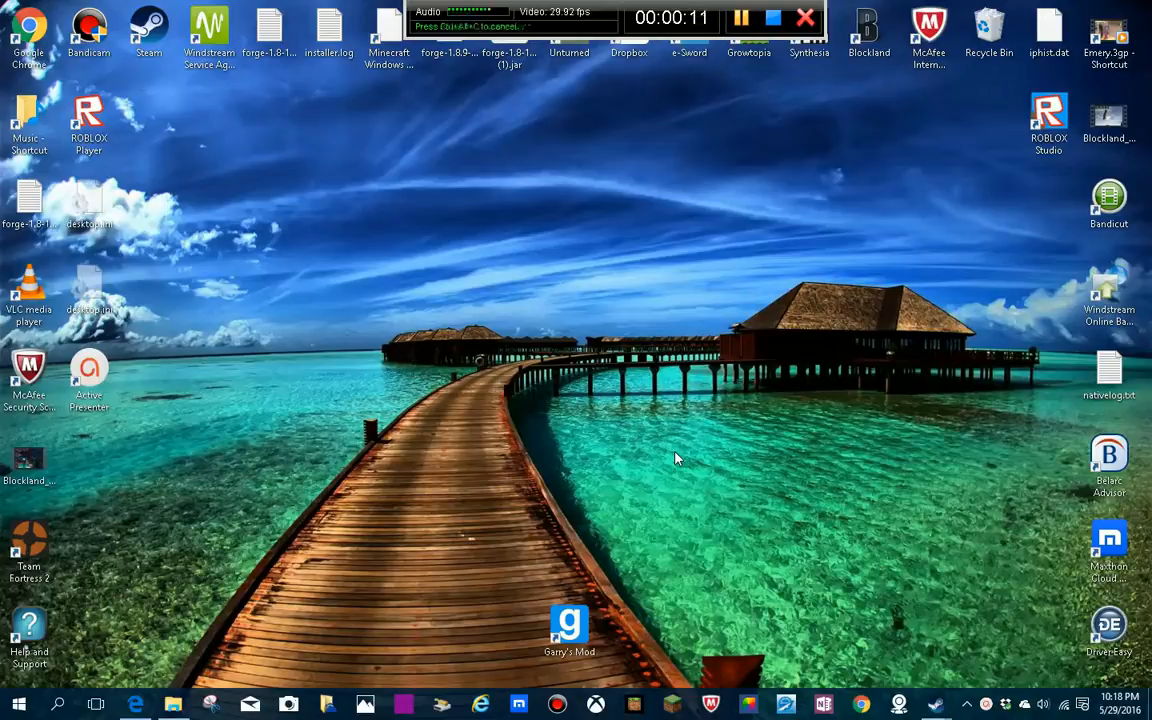
mouse_move(910, 688)
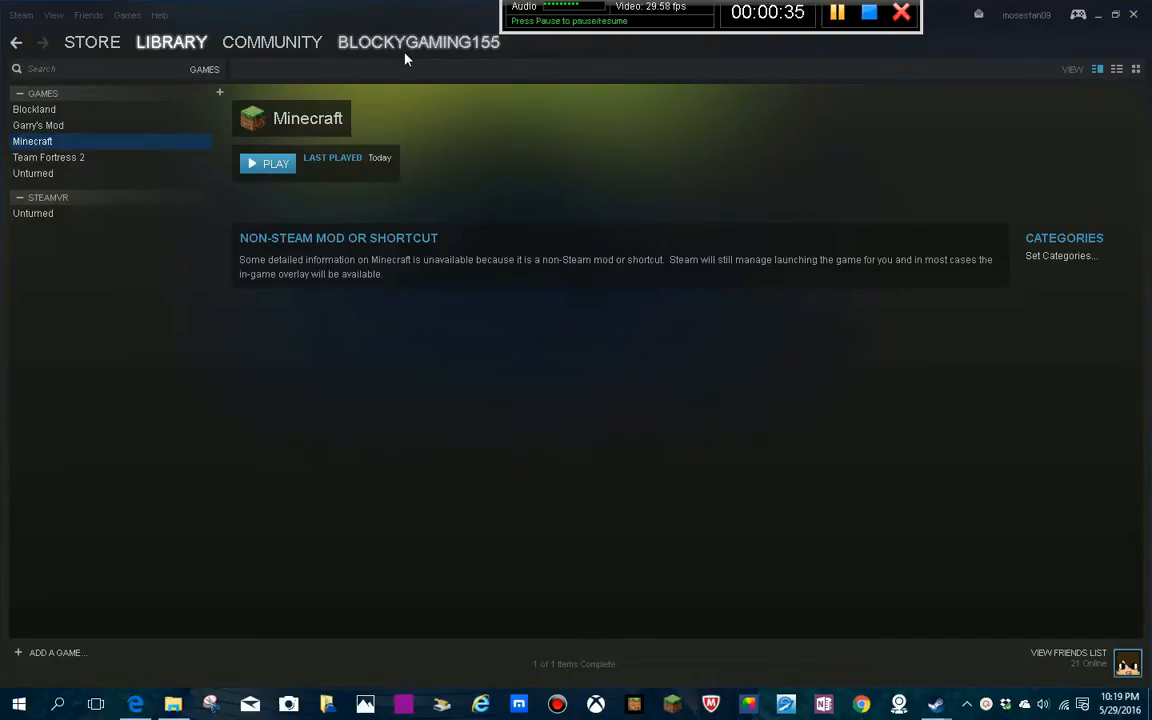
Step: Go to your own community profile from the account menu and open Edit Profile
left_click(418, 42)
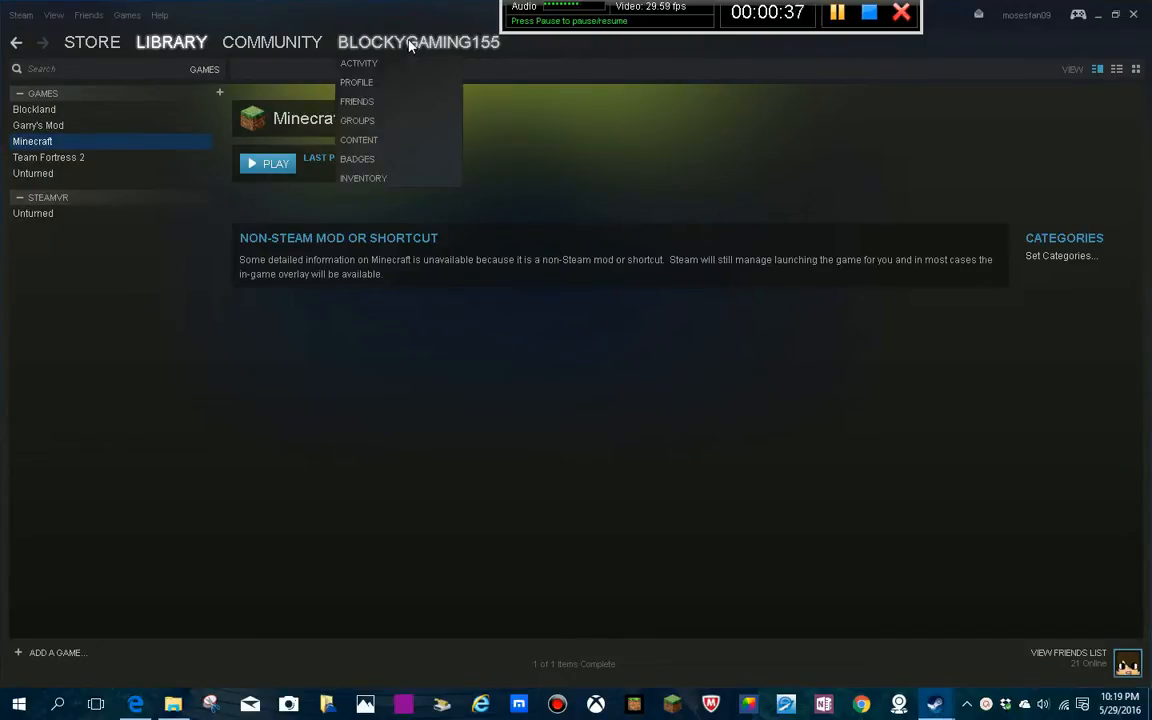
mouse_move(356, 82)
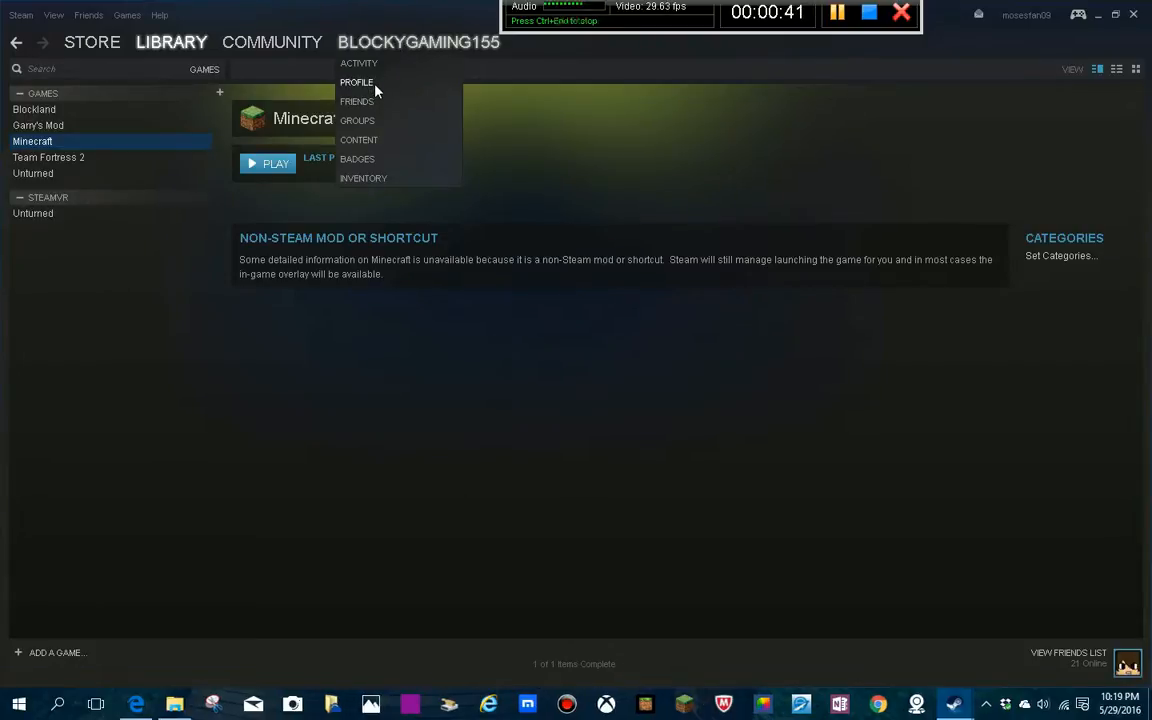
left_click(356, 82)
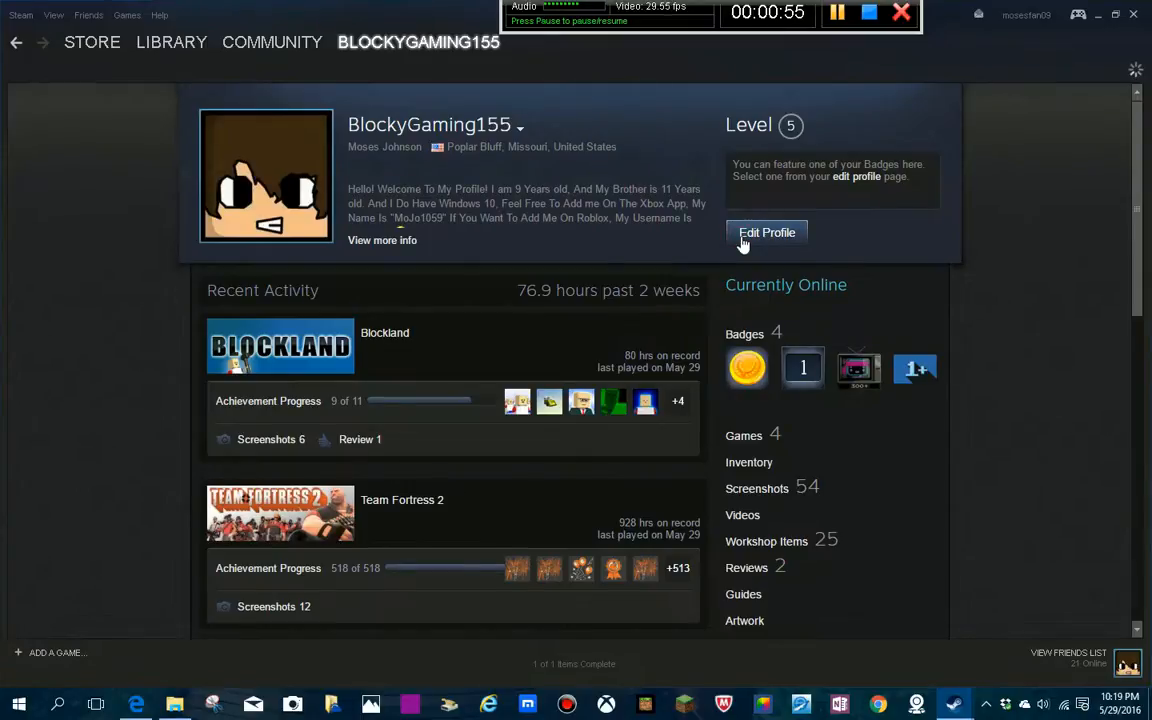
left_click(766, 233)
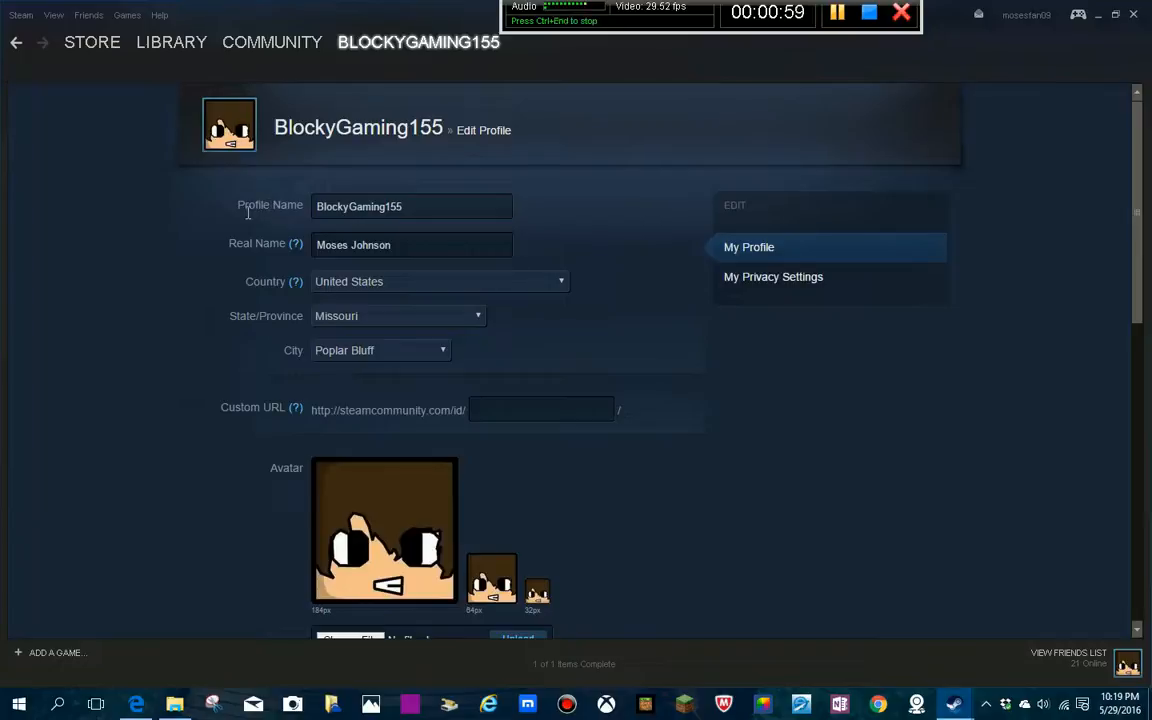
mouse_move(610, 192)
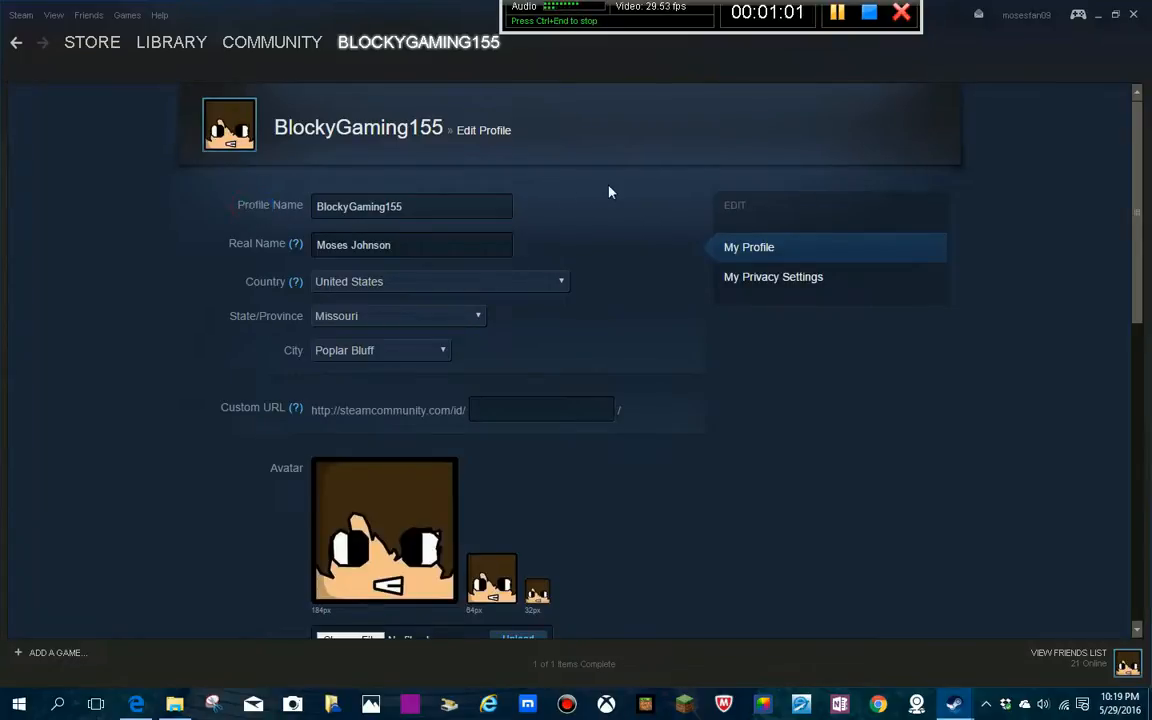
Step: Replace the Profile Name with 'I changed my name' and save the changes
left_click(412, 206)
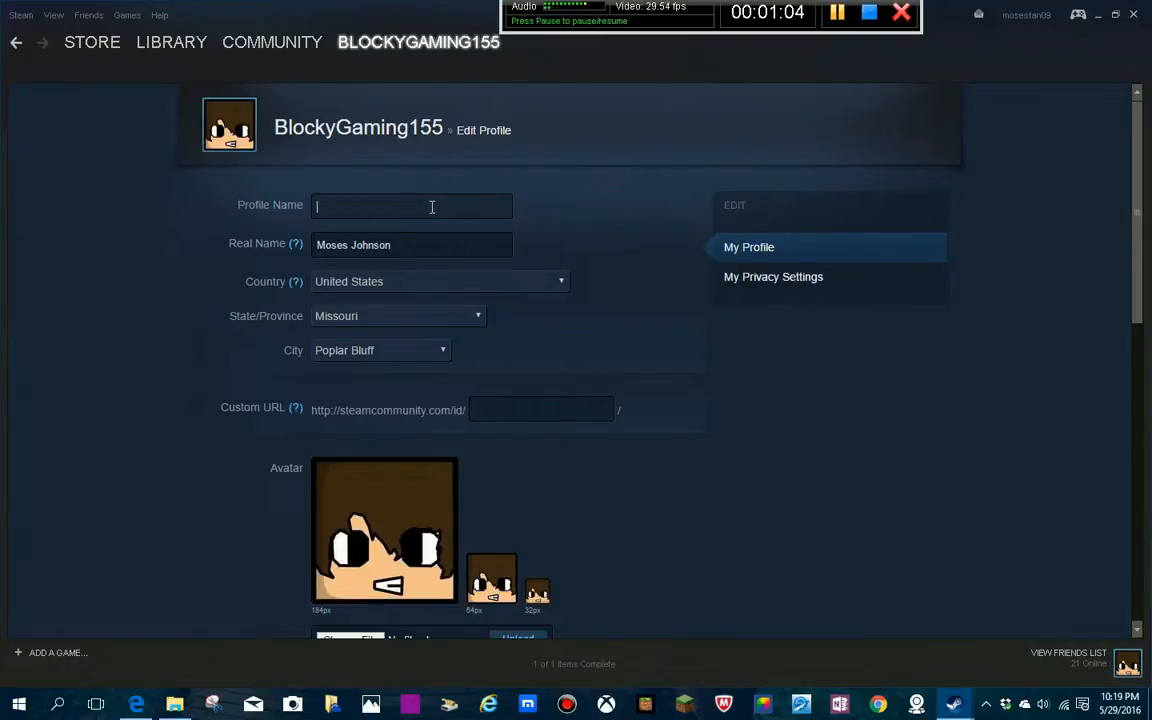
type("I changed")
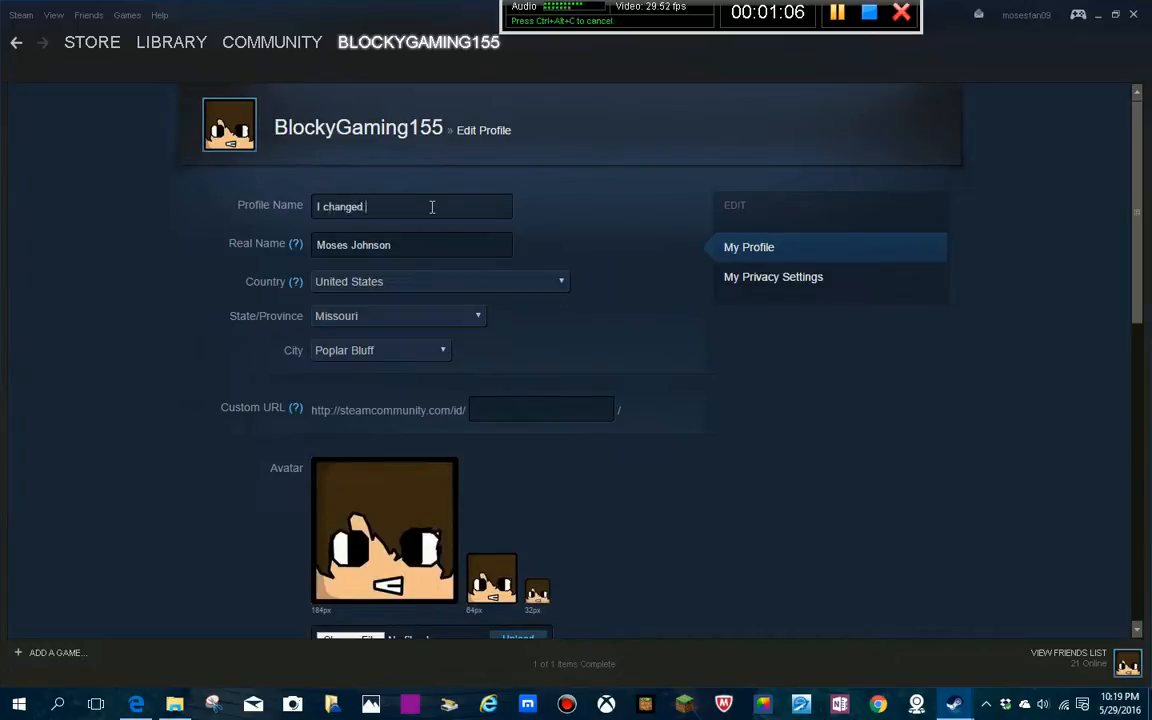
type("my name")
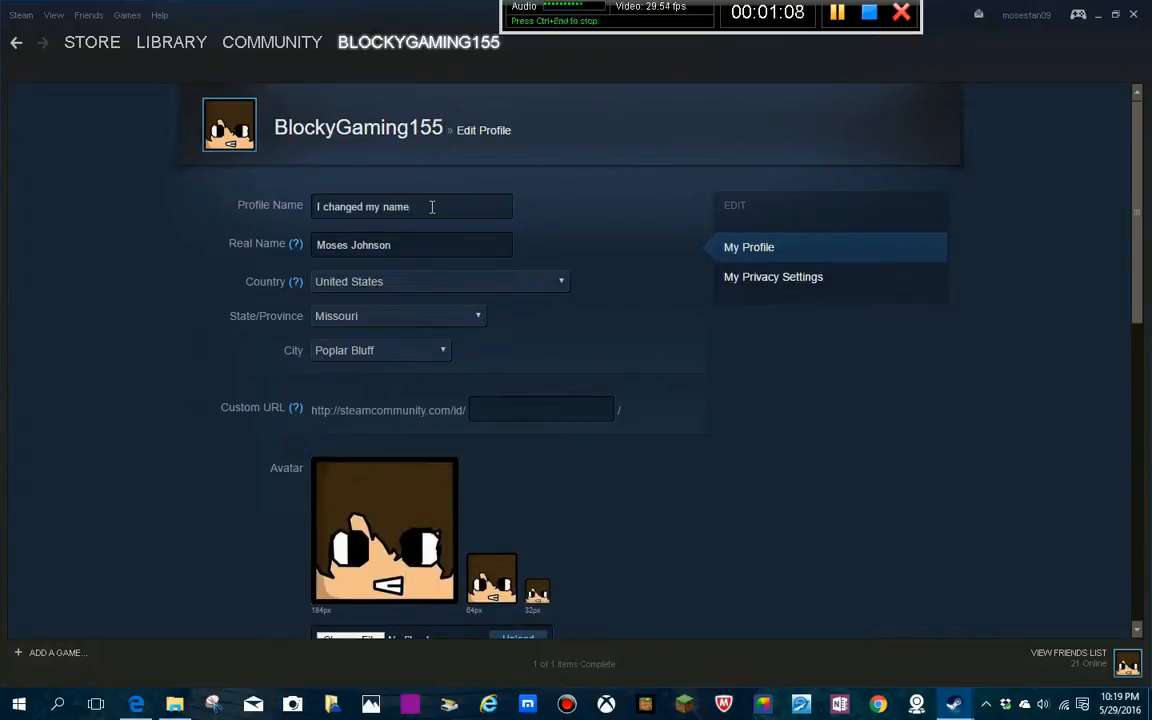
scroll("down", 3)
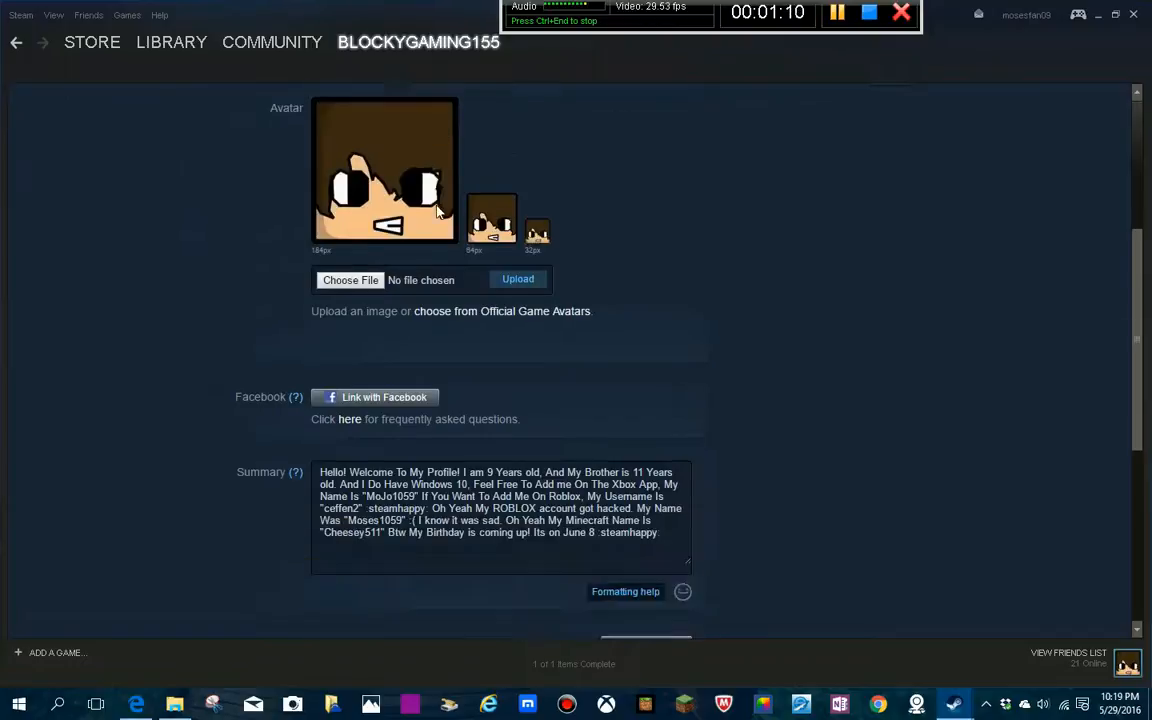
scroll("down", 3)
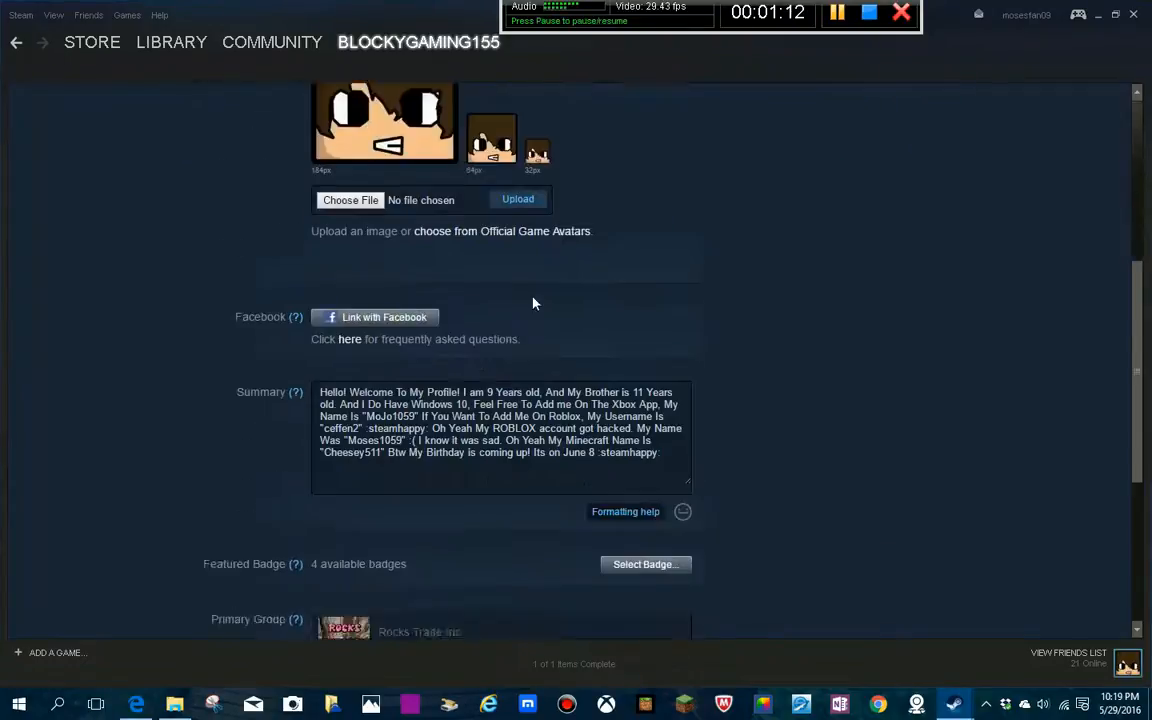
scroll("down", 3)
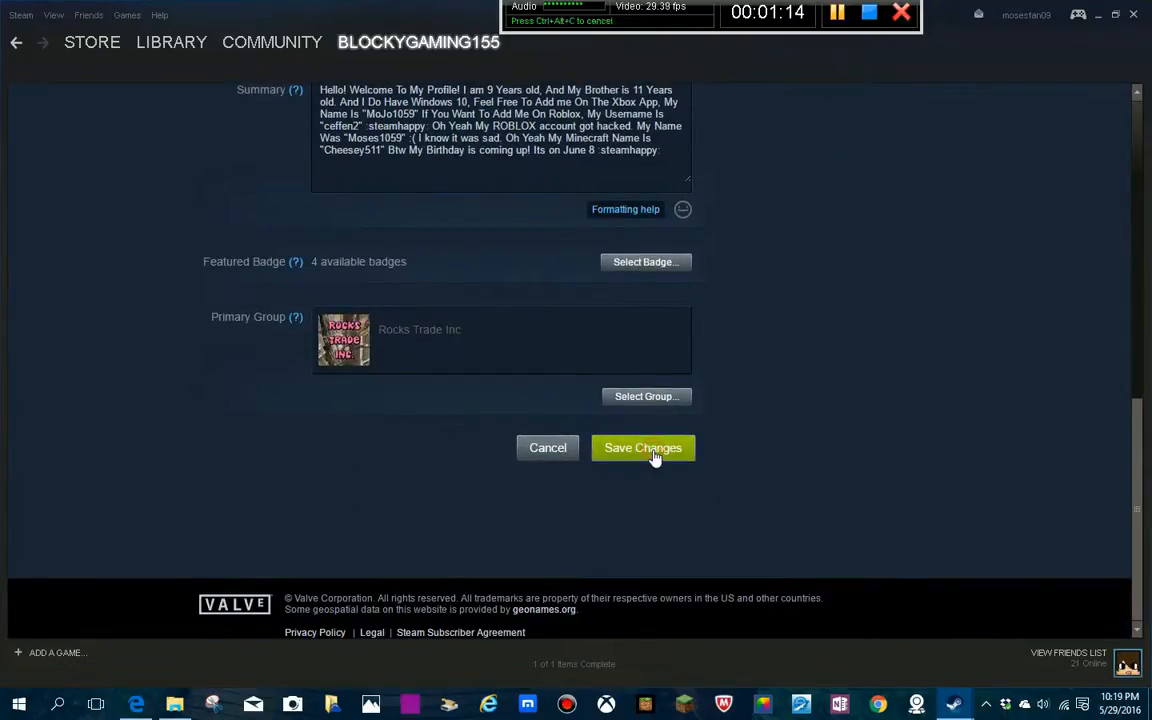
left_click(642, 447)
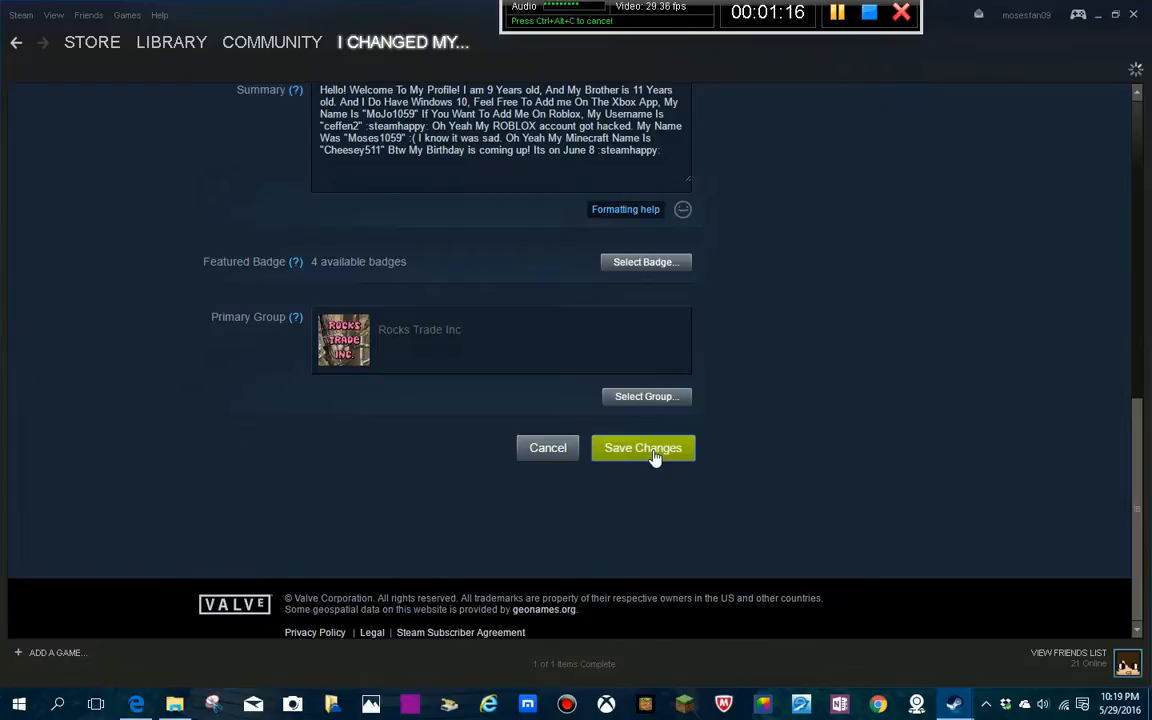
Step: View the profile showing 'I changed my name', then return to Edit Profile
left_click(642, 447)
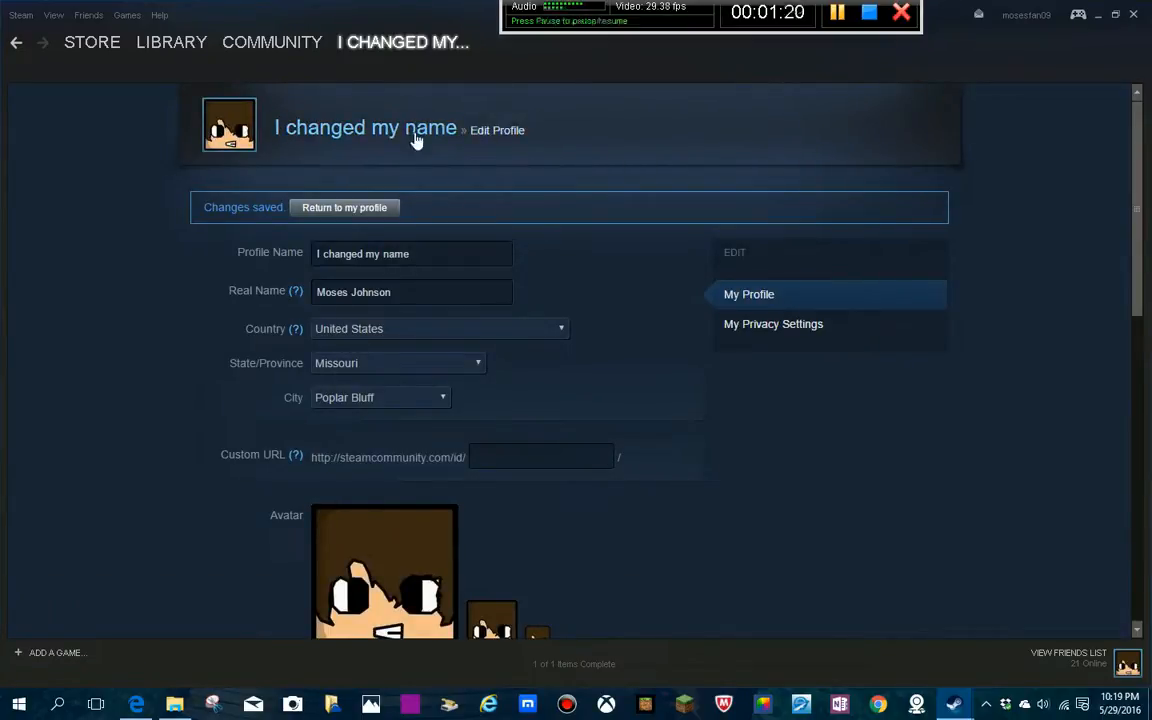
left_click(344, 207)
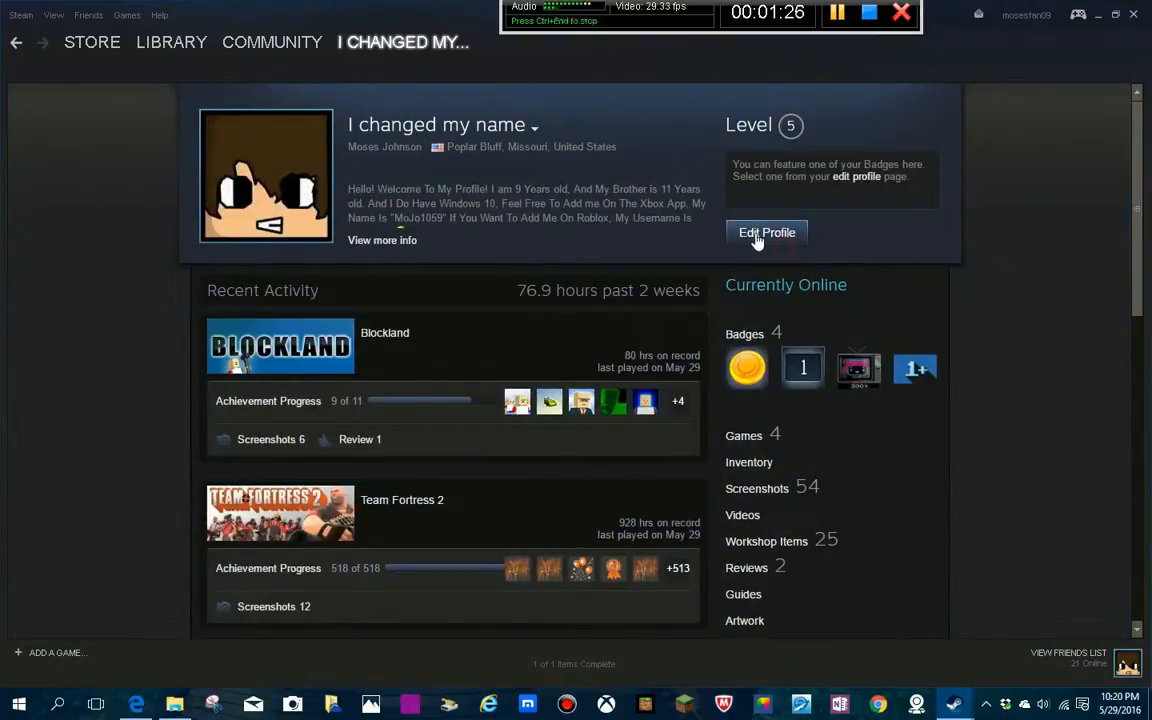
left_click(767, 232)
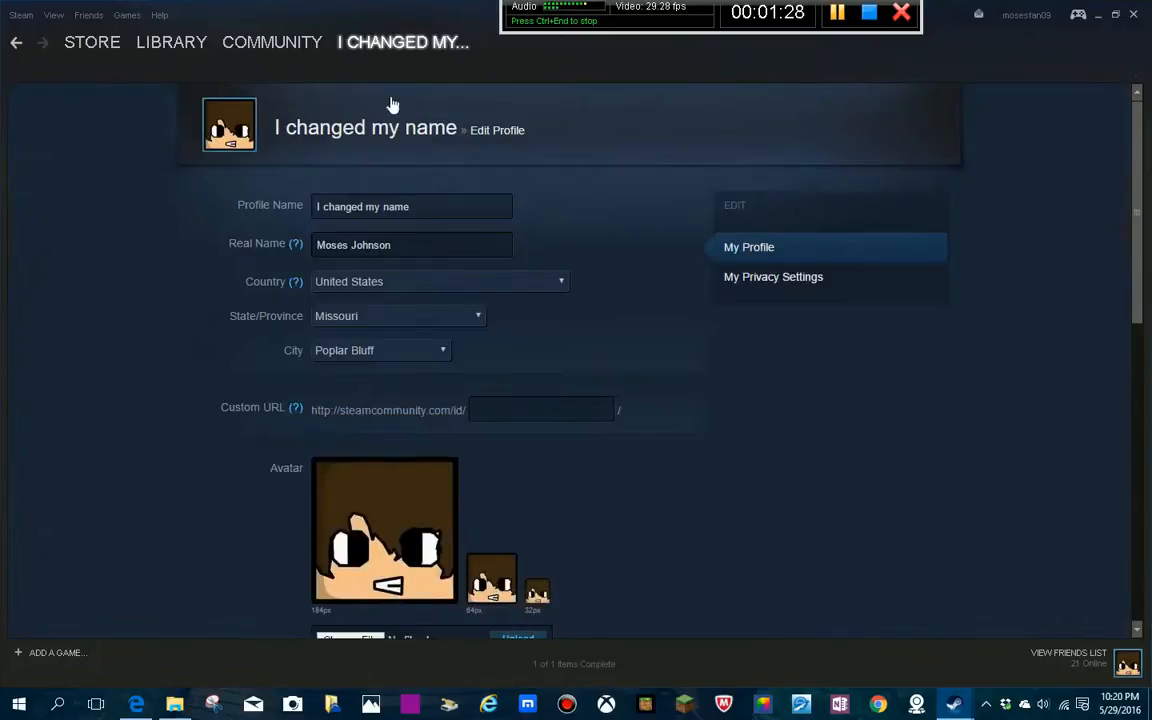
Step: Set the Profile Name back to BlockyGaming155 and scroll down the edit page
type("BlockyGaming15")
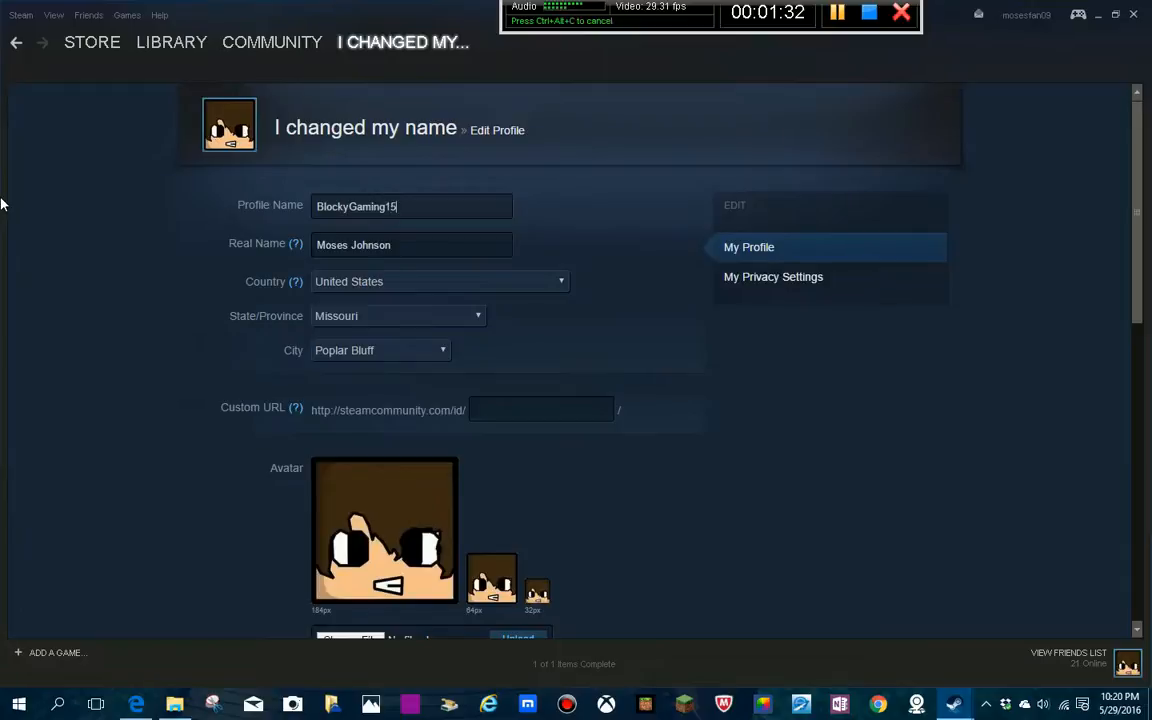
scroll("down", 3)
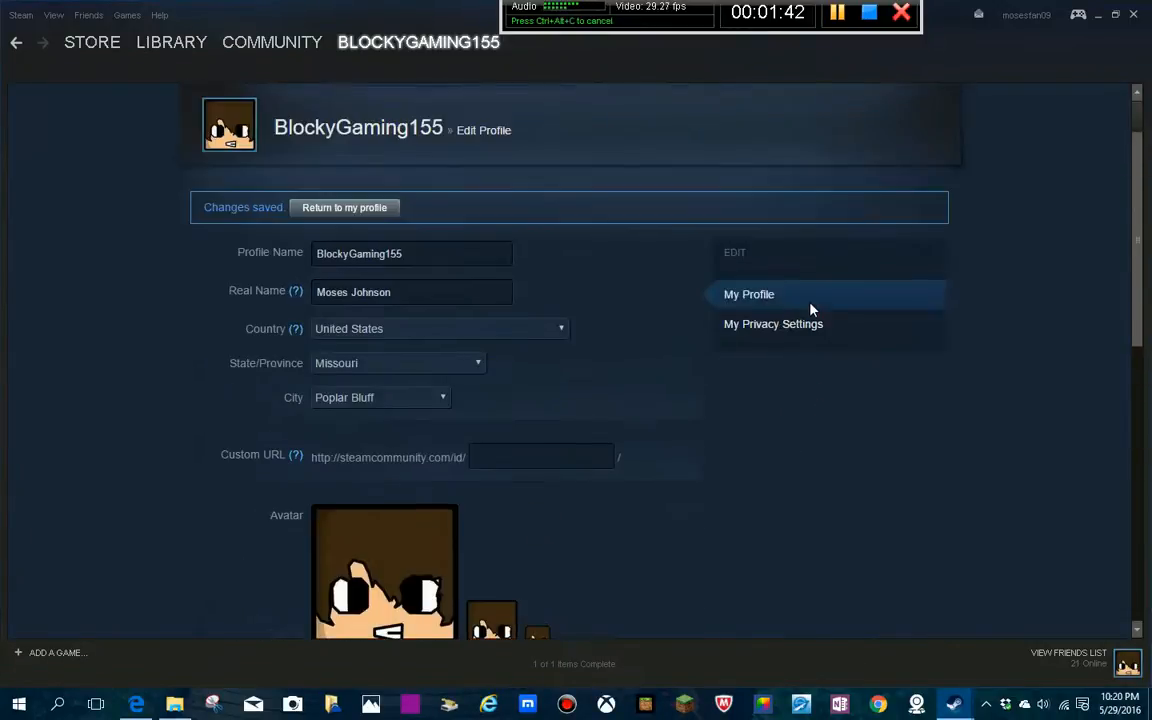
scroll("down", 3)
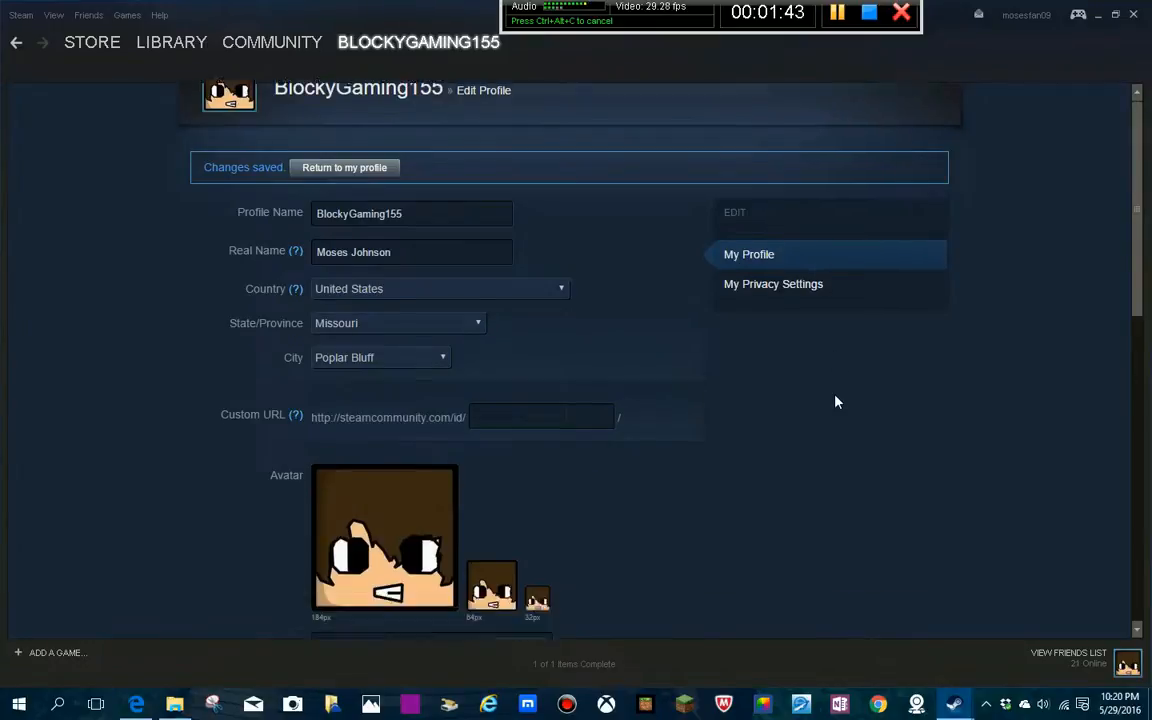
scroll("down", 3)
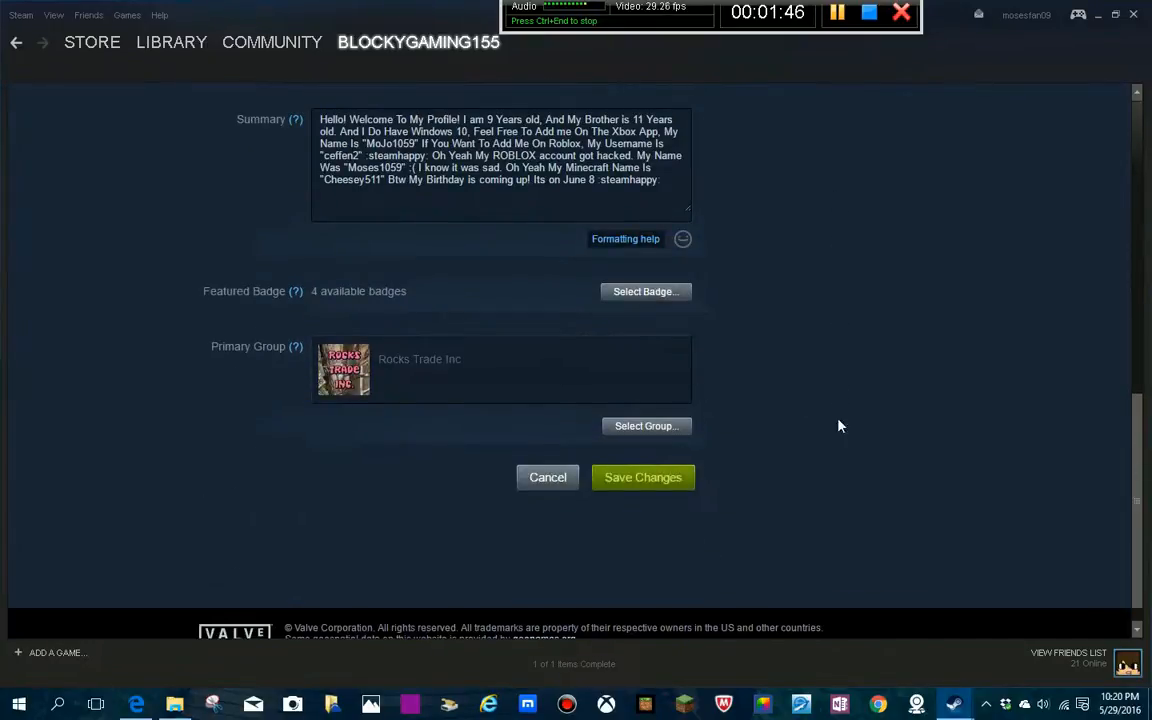